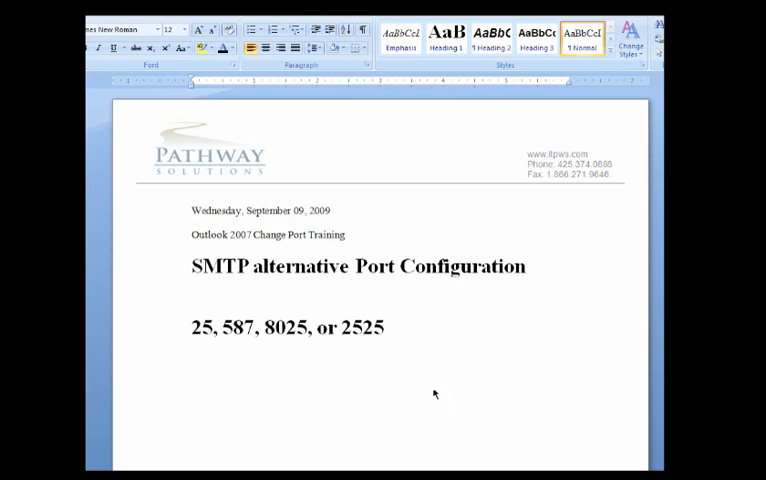
mouse_move(253, 243)
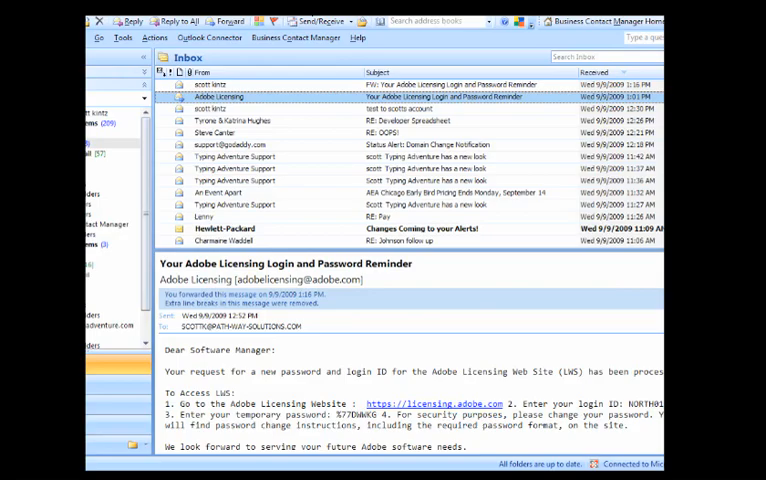
click(142, 49)
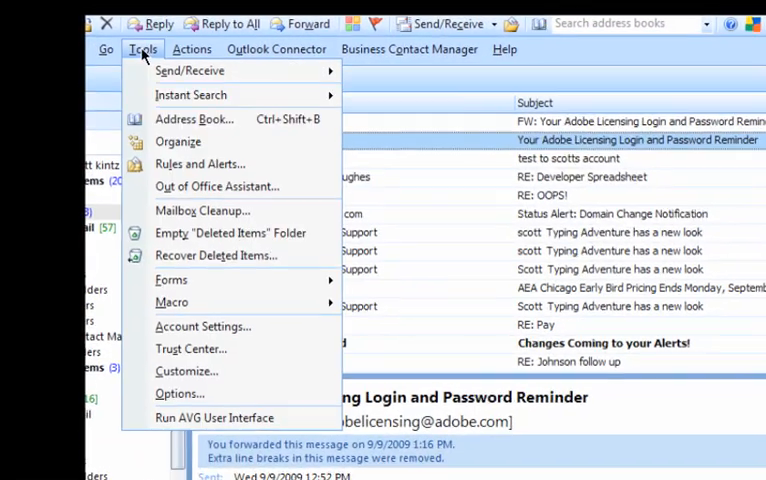
click(203, 326)
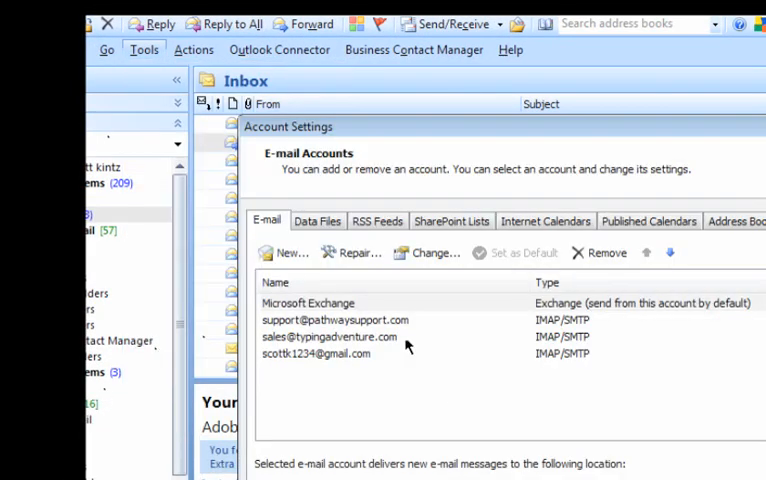
click(334, 320)
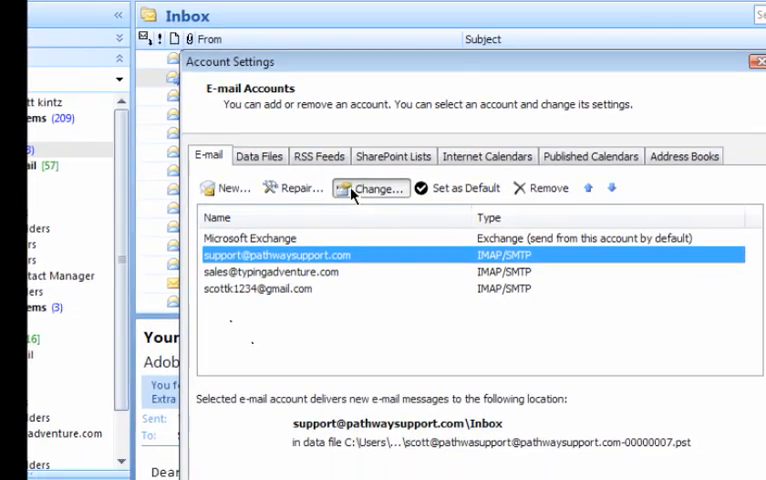
click(371, 187)
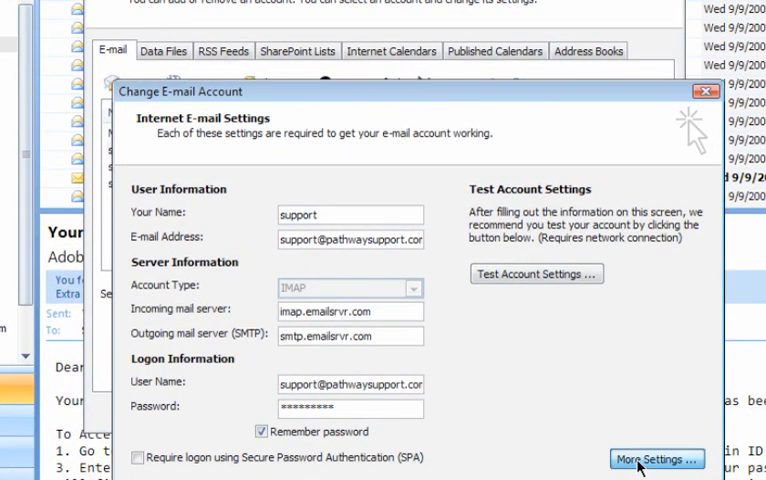
Set the outgoing SMTP server port to 587 in More Settings' Advanced tab
click(656, 458)
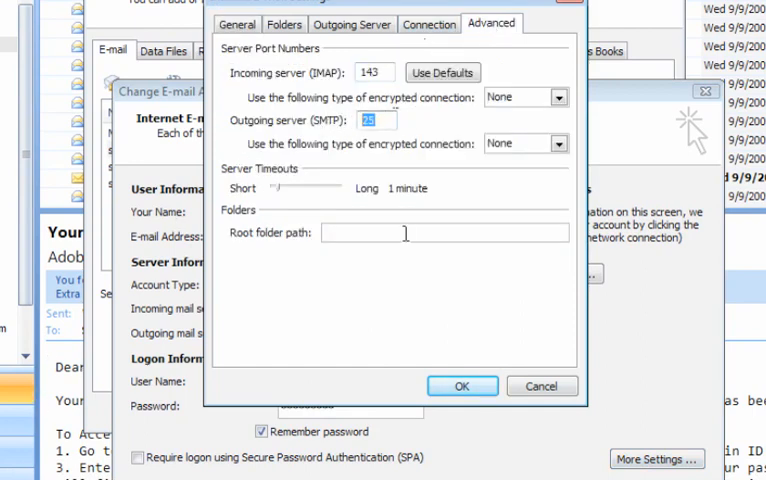
text(587)
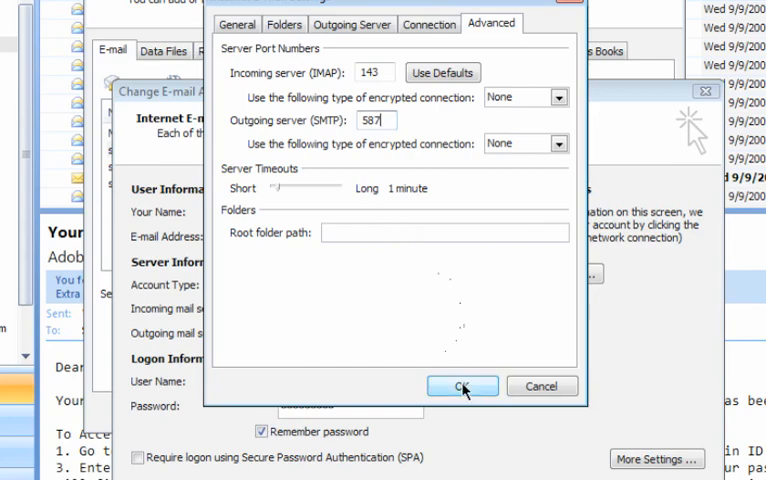
click(462, 386)
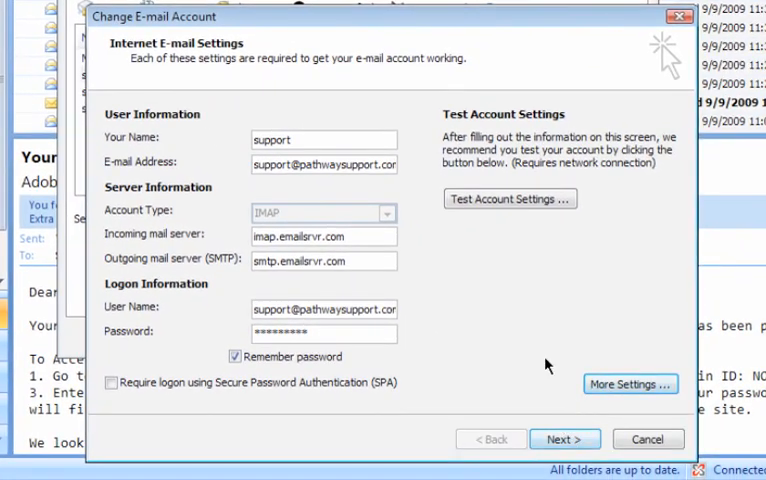
Run Test Account Settings, close the successful results, and finish the wizard
click(510, 198)
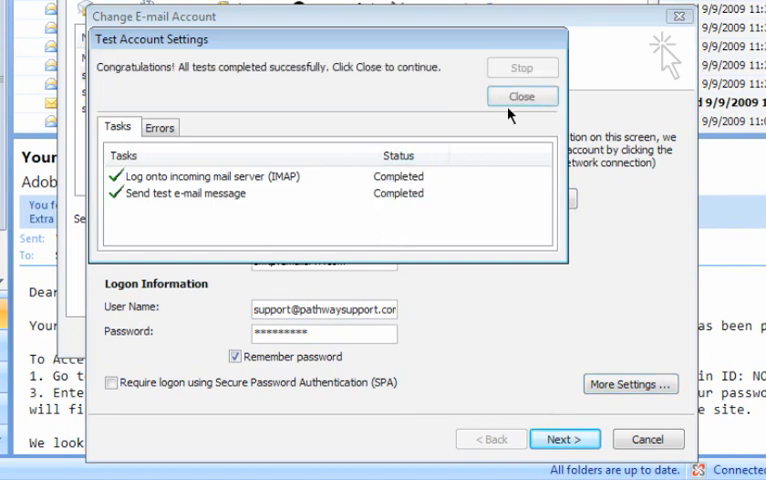
click(521, 96)
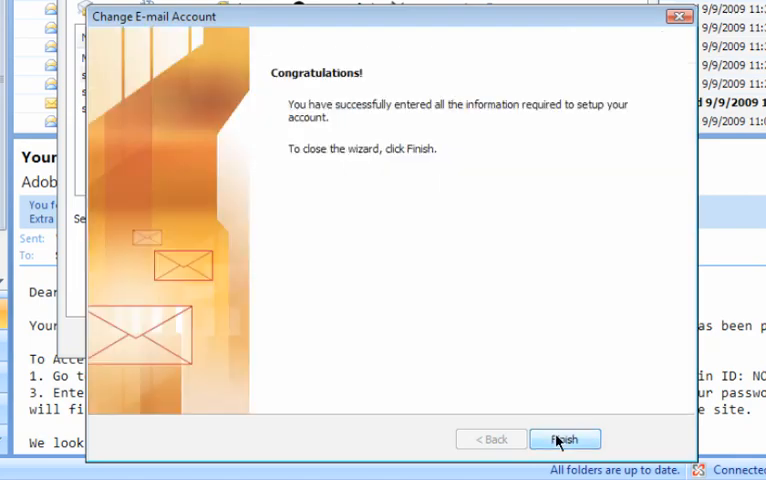
click(564, 439)
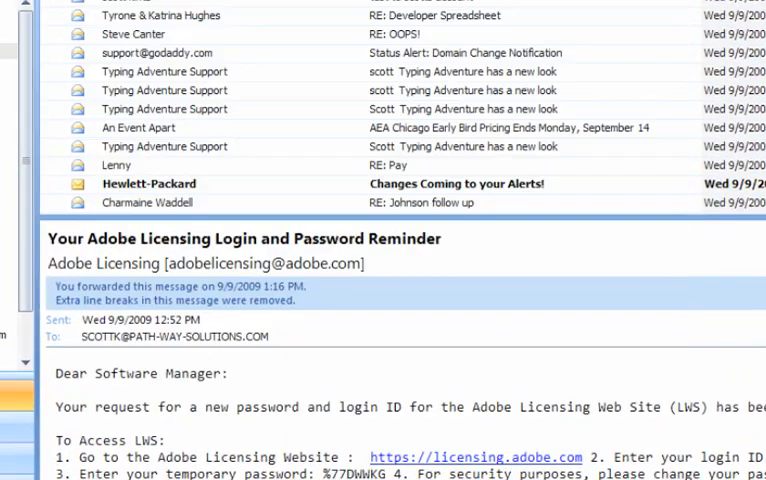